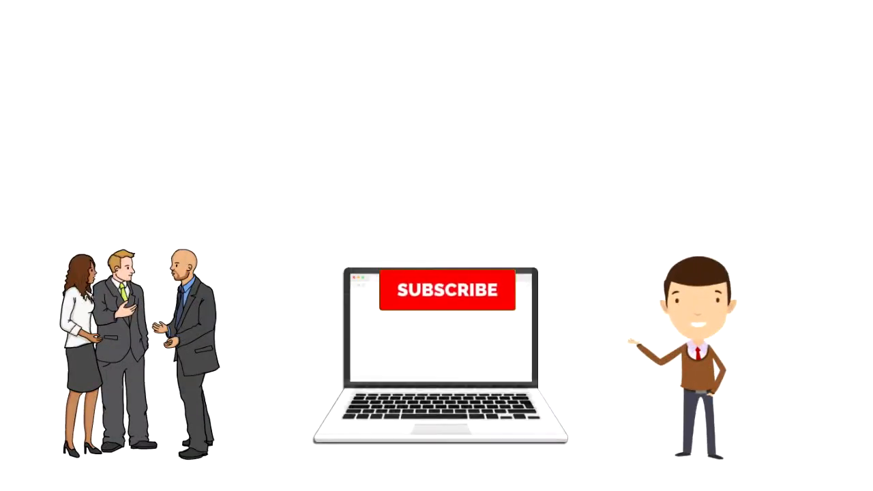
{"action": "left_click", "coordinate": [447, 290]}
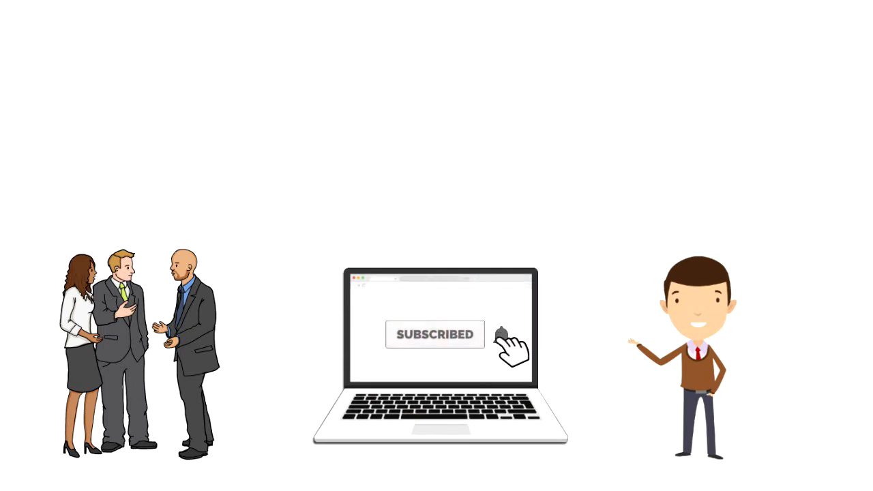